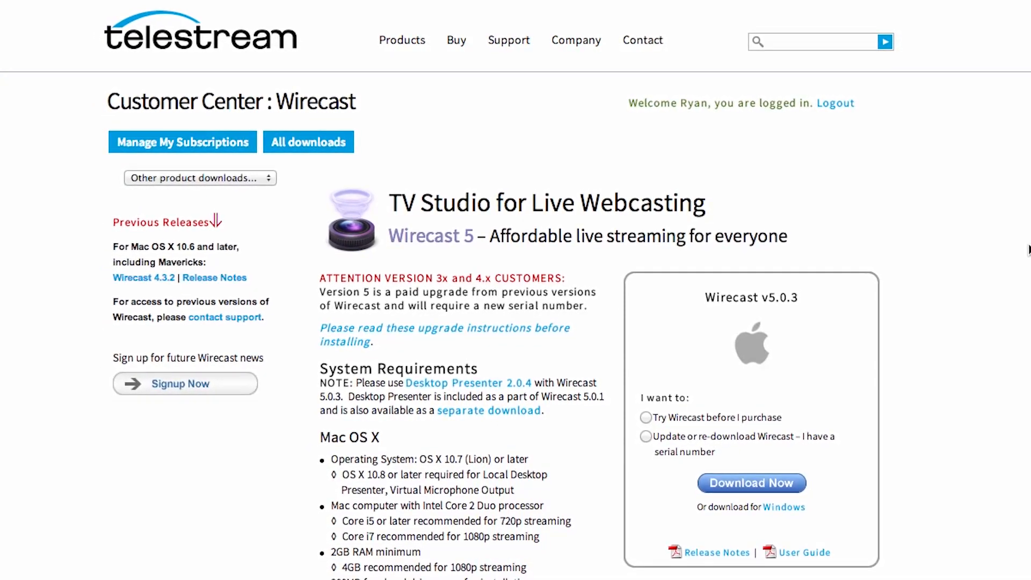
- Add a FaceTime HD Camera video shot so the preview shows the webcam with the Wowza logo
scroll(down, 3)
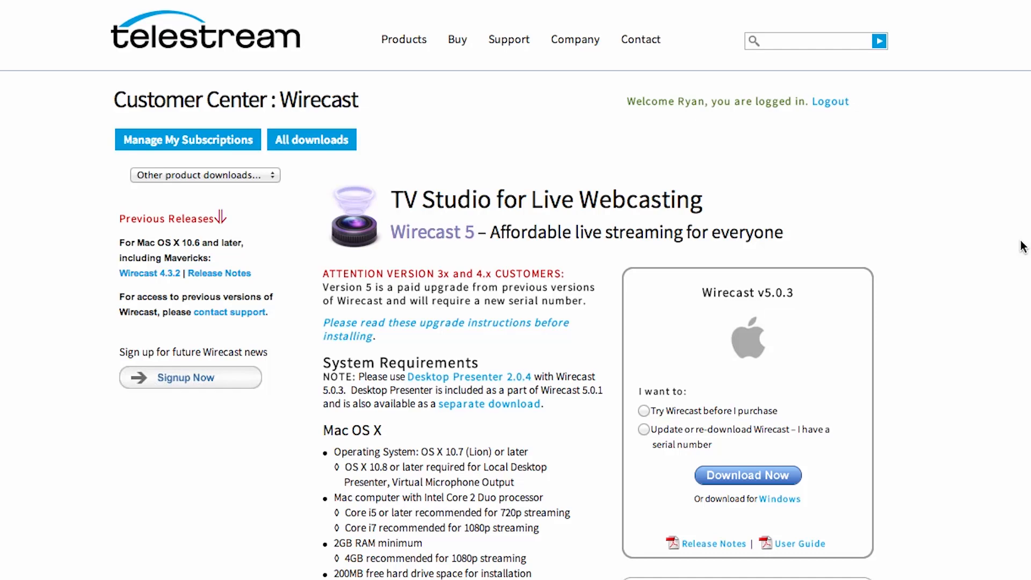
scroll(down, 3)
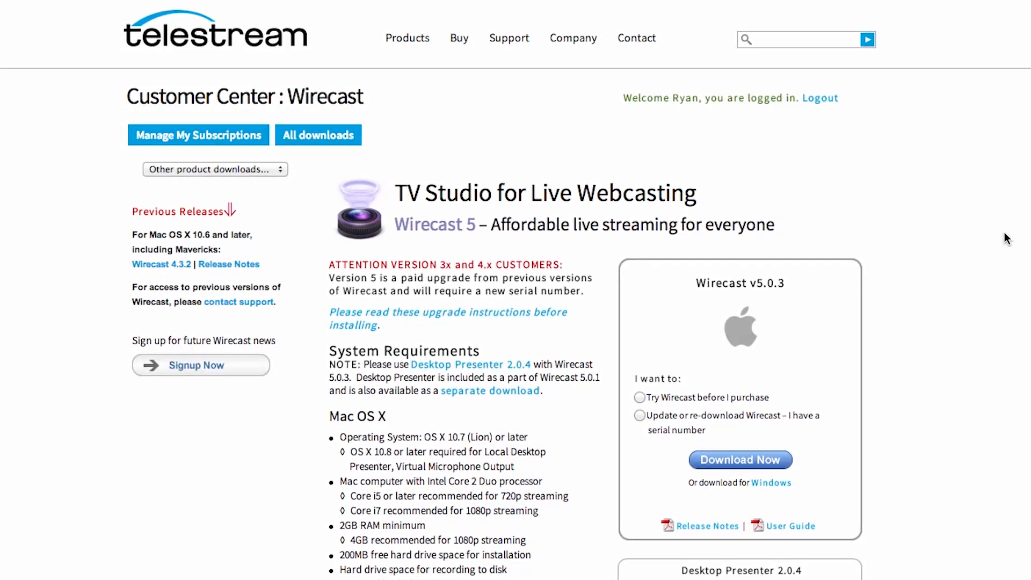
scroll(down, 3)
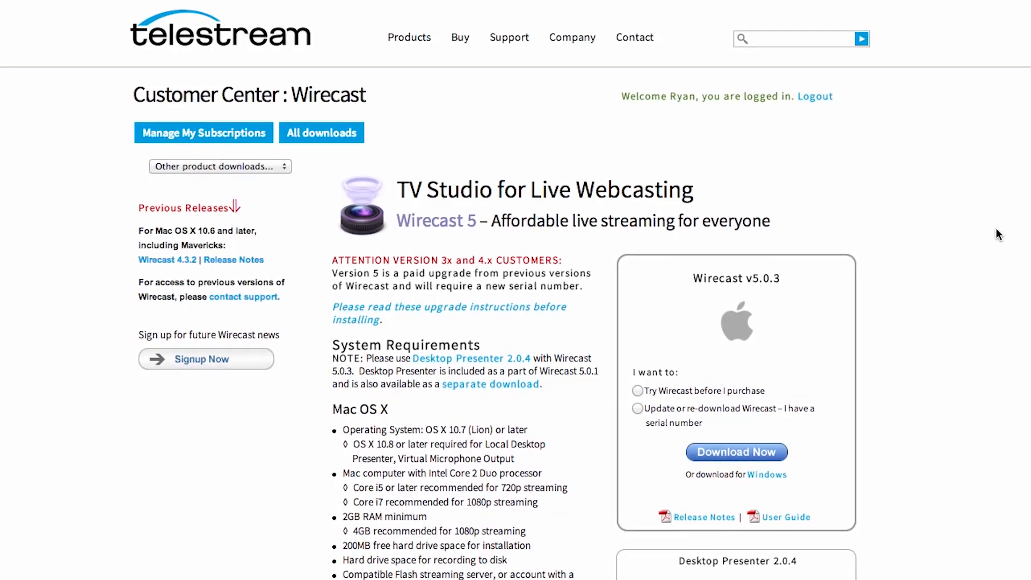
scroll(down, 3)
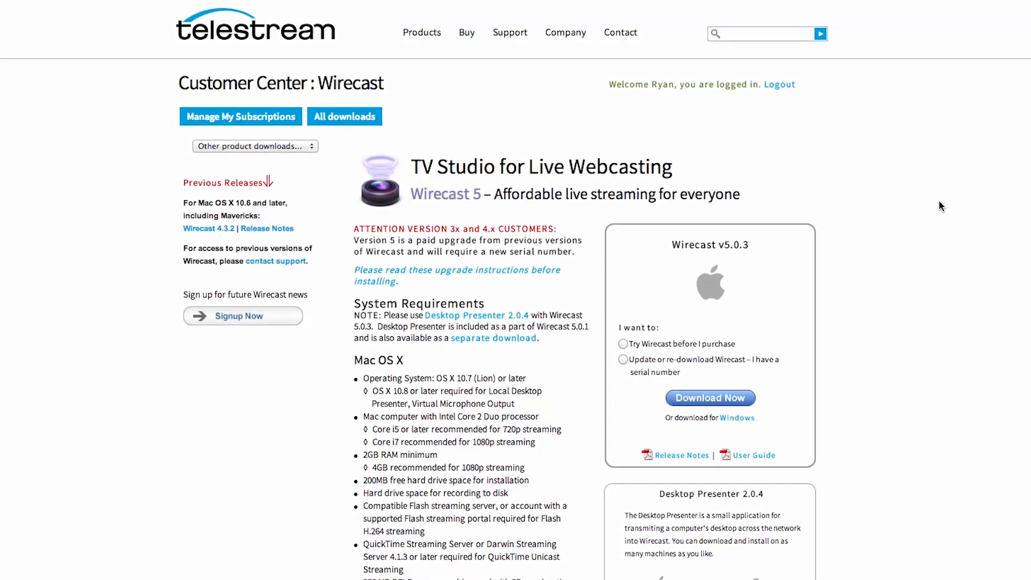
scroll(down, 3)
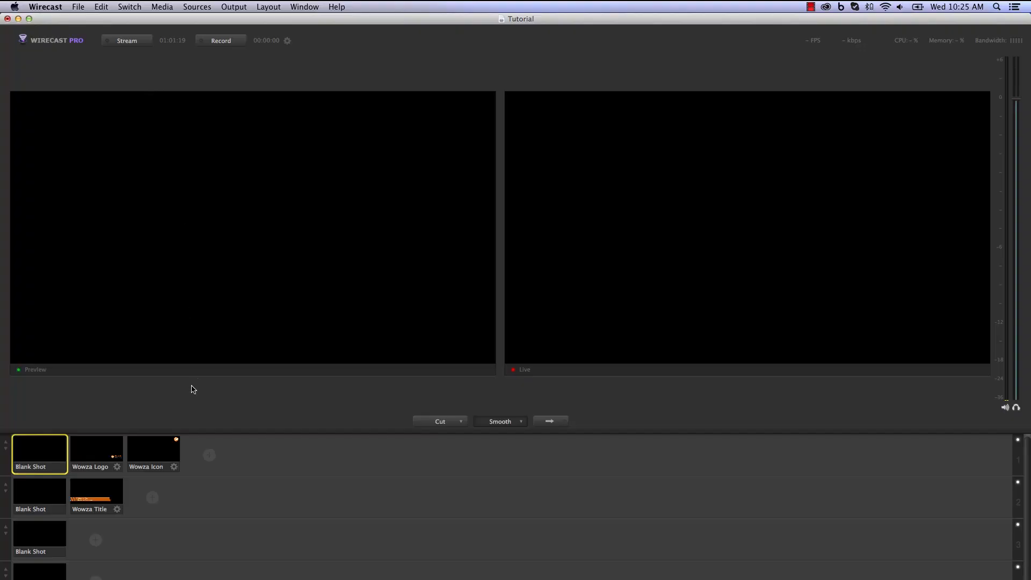
mouse_move(104, 467)
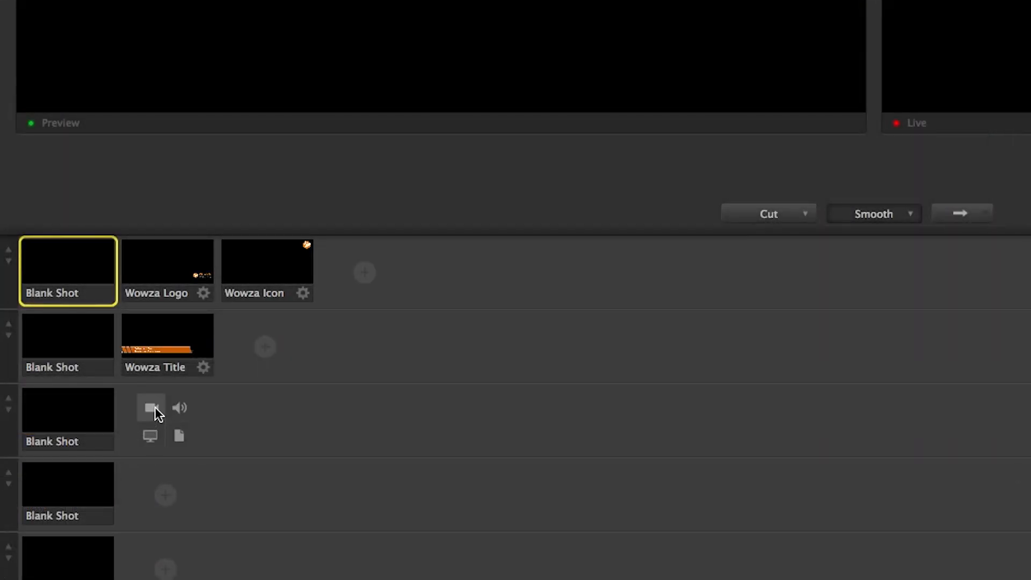
click(150, 408)
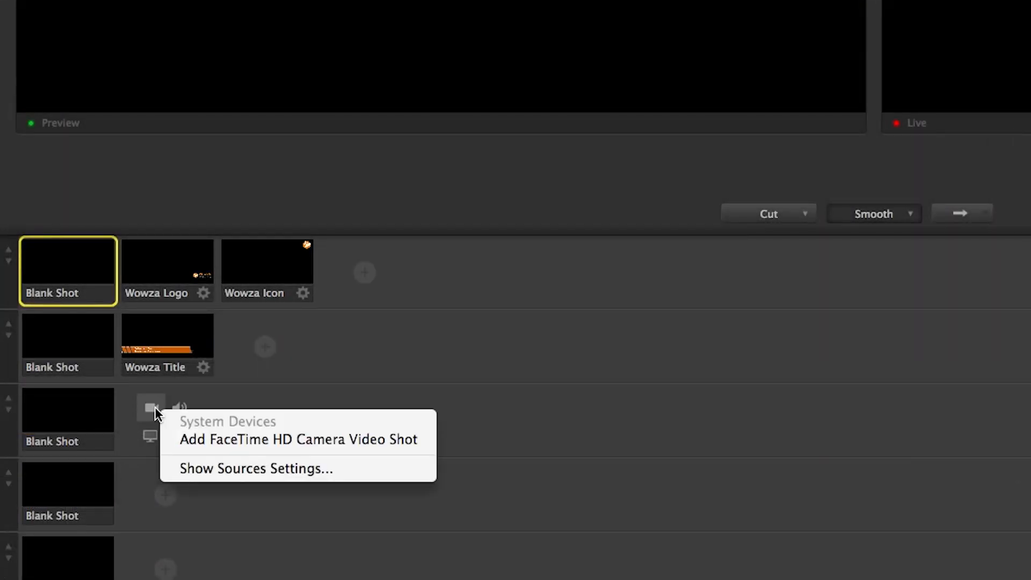
click(298, 439)
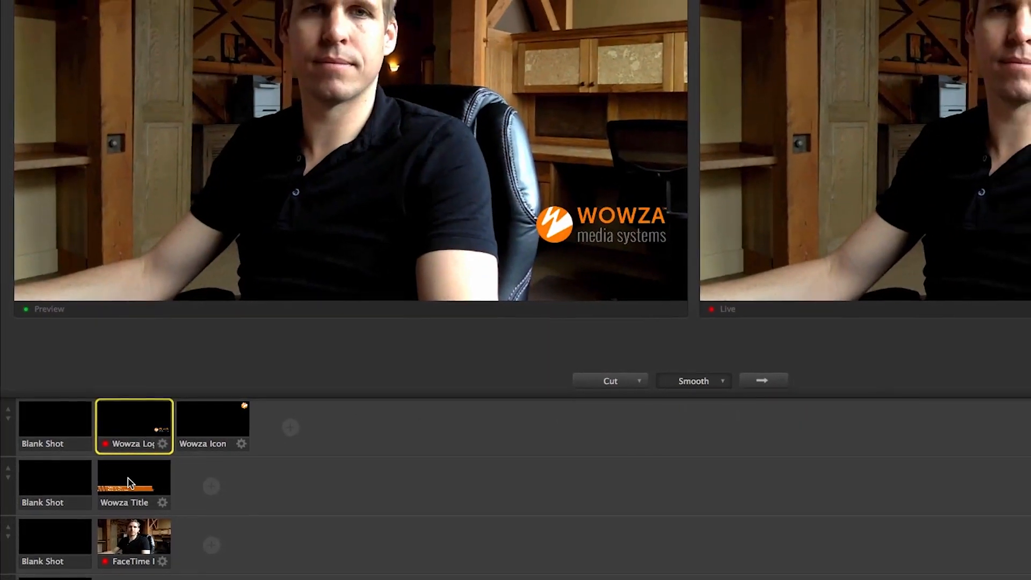
- Overlay the Wowza Title lower-third 'Wirecast Demo' on the camera shot and take it live
click(134, 480)
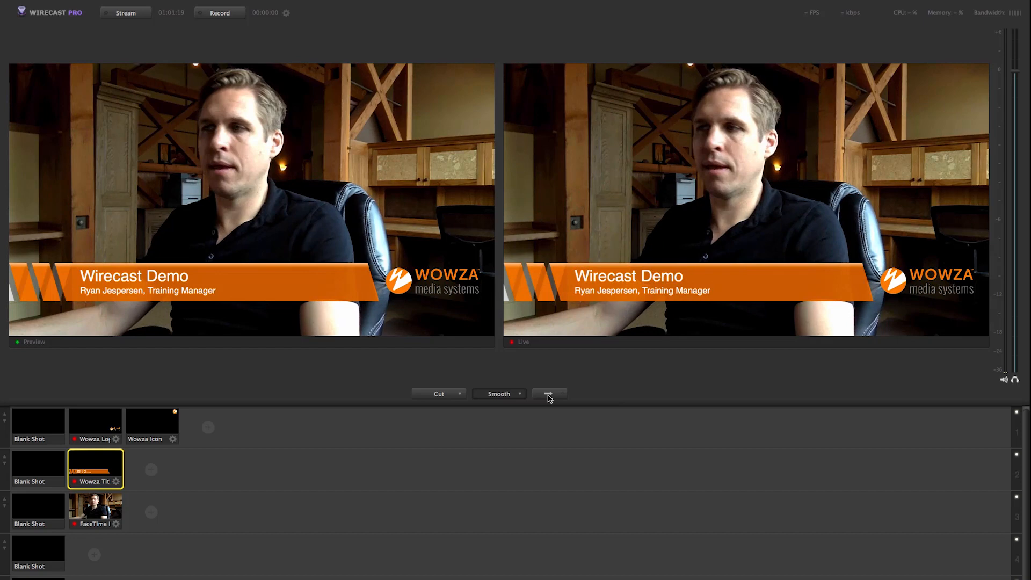
mouse_move(549, 394)
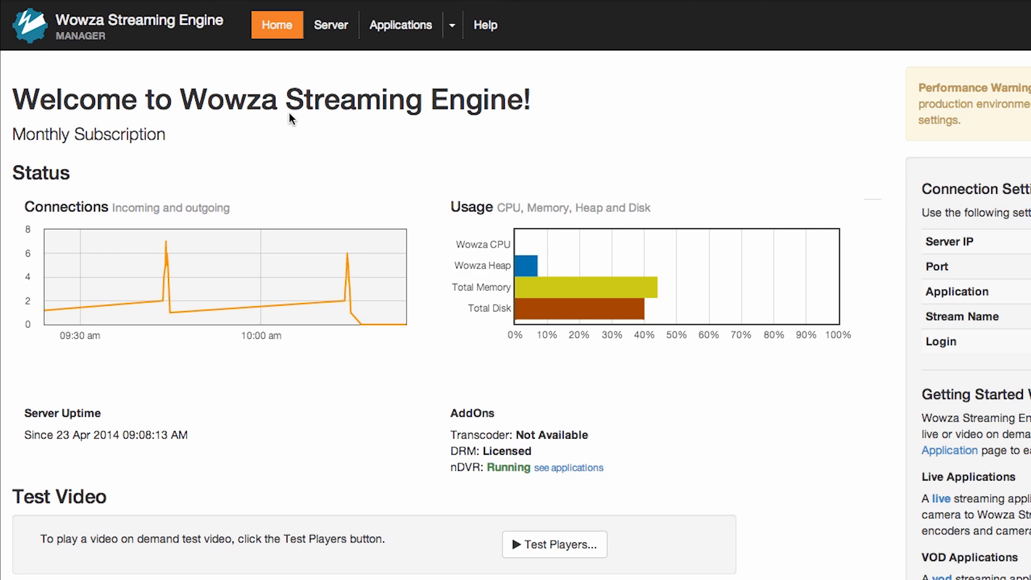
- Show the server's Publishers page listing the one existing publisher account
click(331, 25)
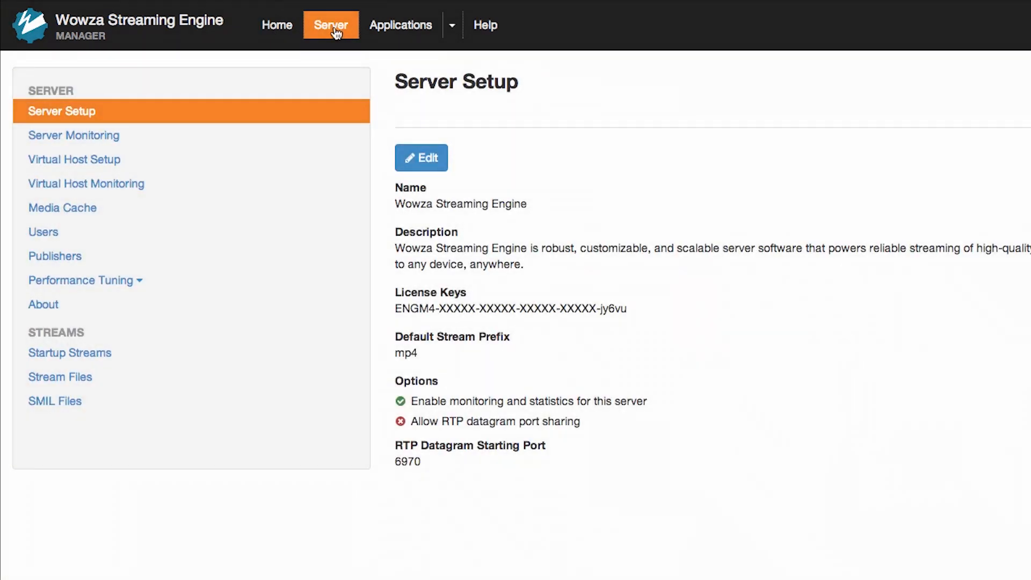
click(55, 256)
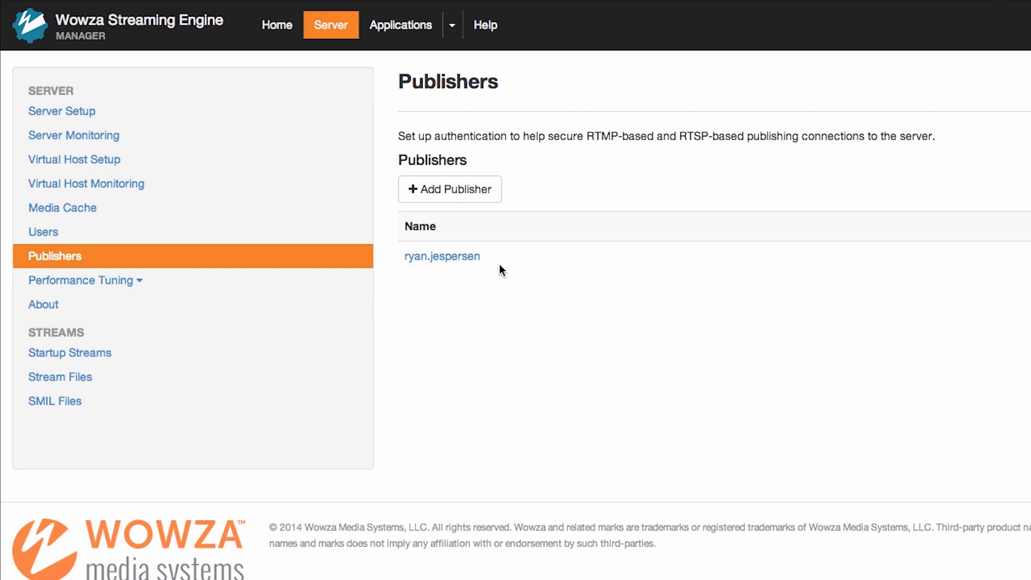
mouse_move(450, 189)
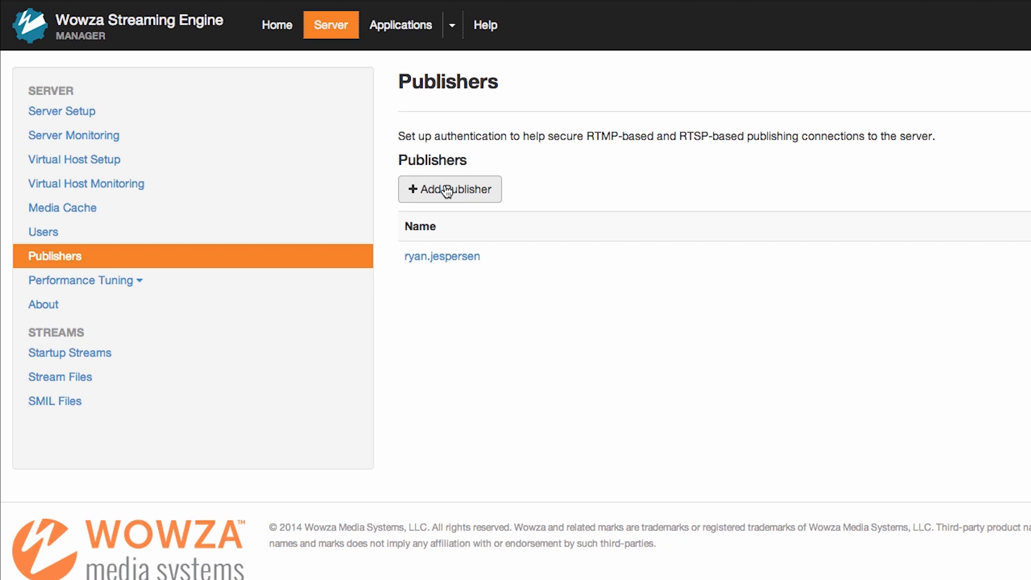
mouse_move(452, 54)
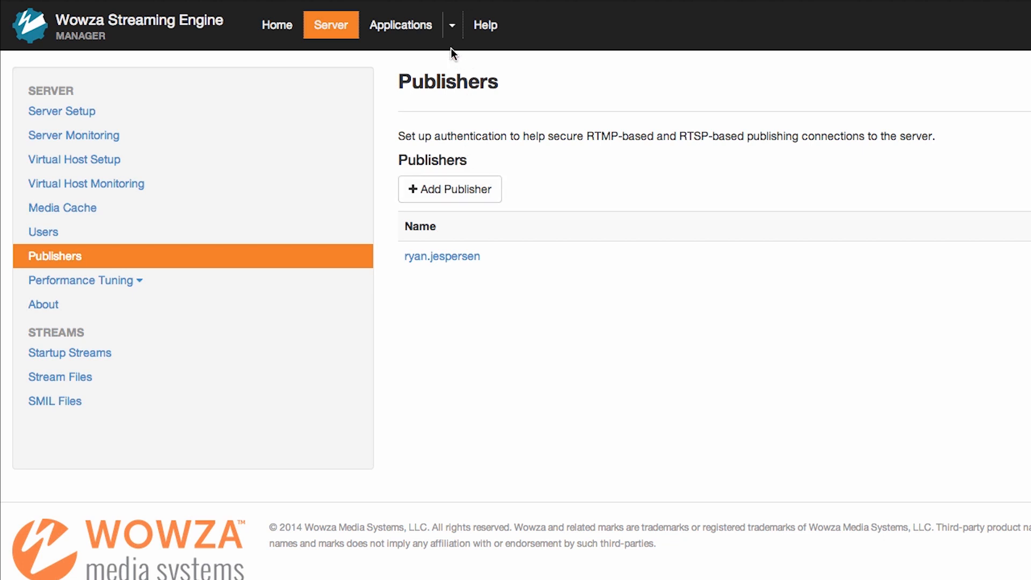
- Show the live application's Incoming Publishers encoder connection settings
click(452, 25)
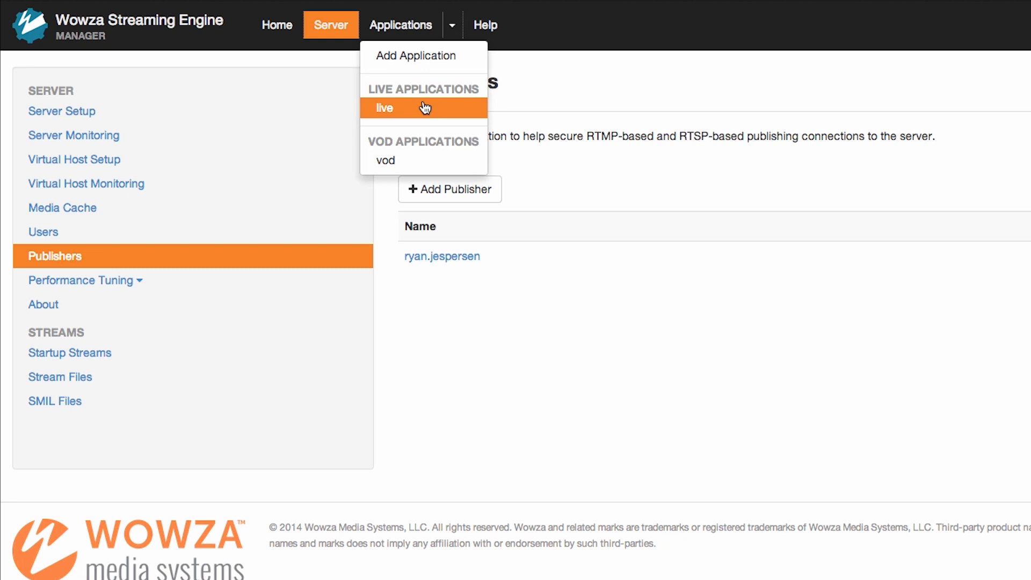
click(384, 107)
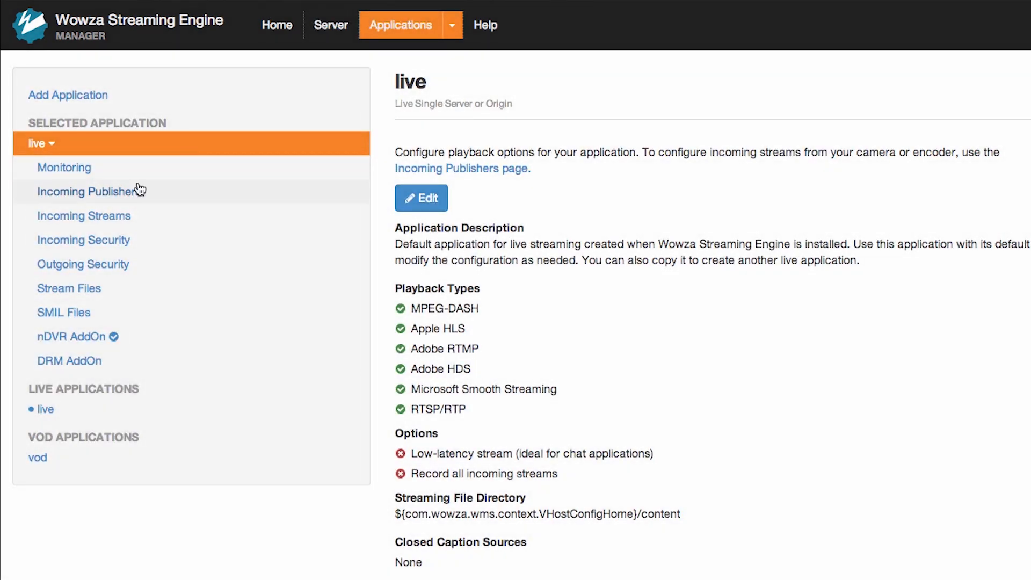
mouse_move(118, 198)
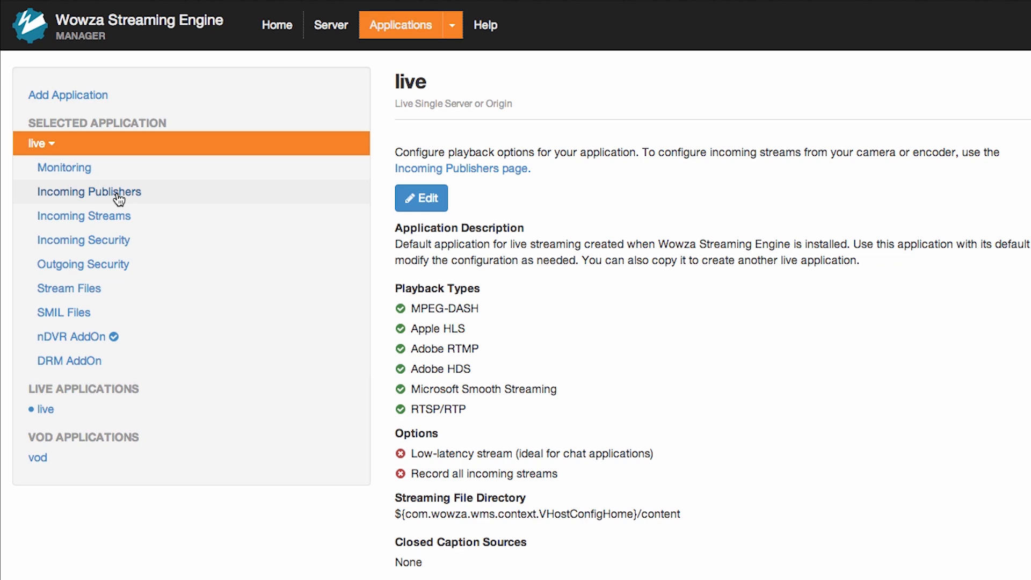
click(89, 191)
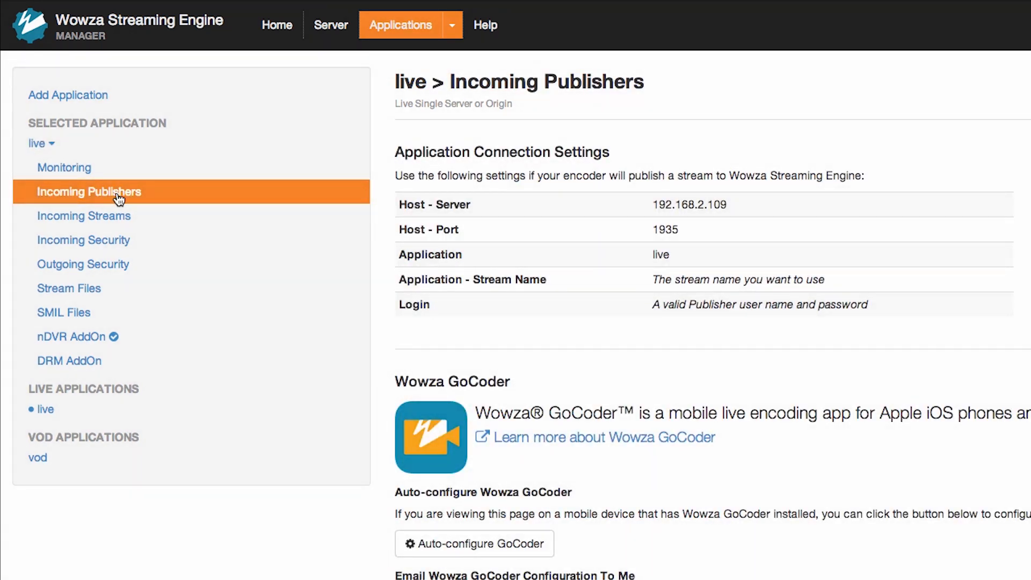
mouse_move(789, 204)
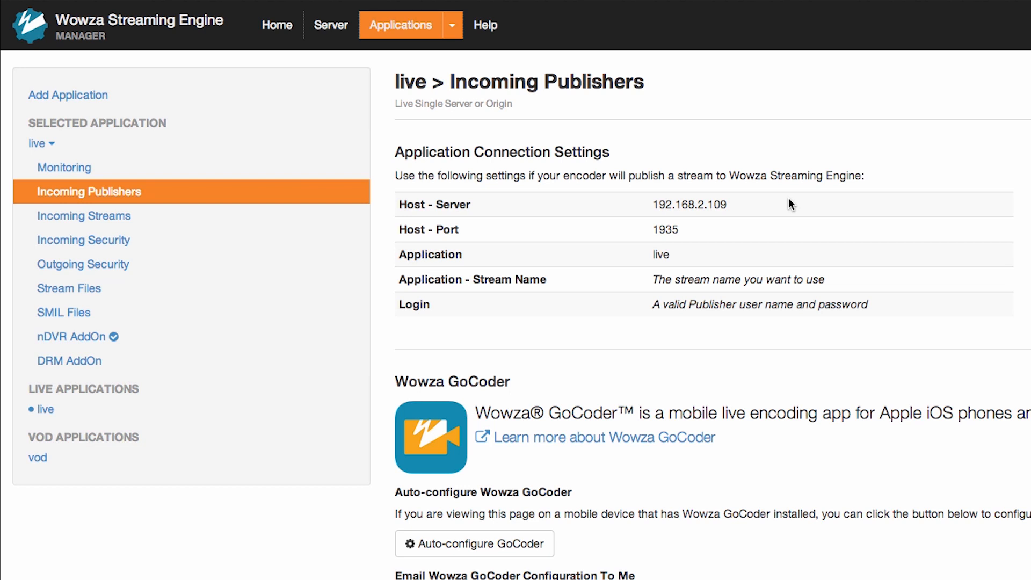
mouse_move(674, 261)
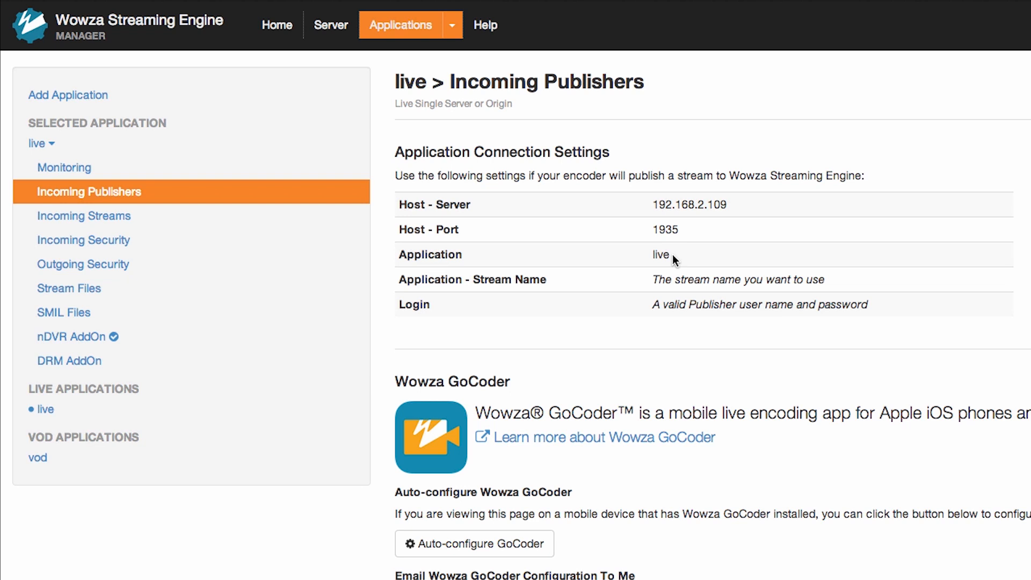
mouse_move(676, 261)
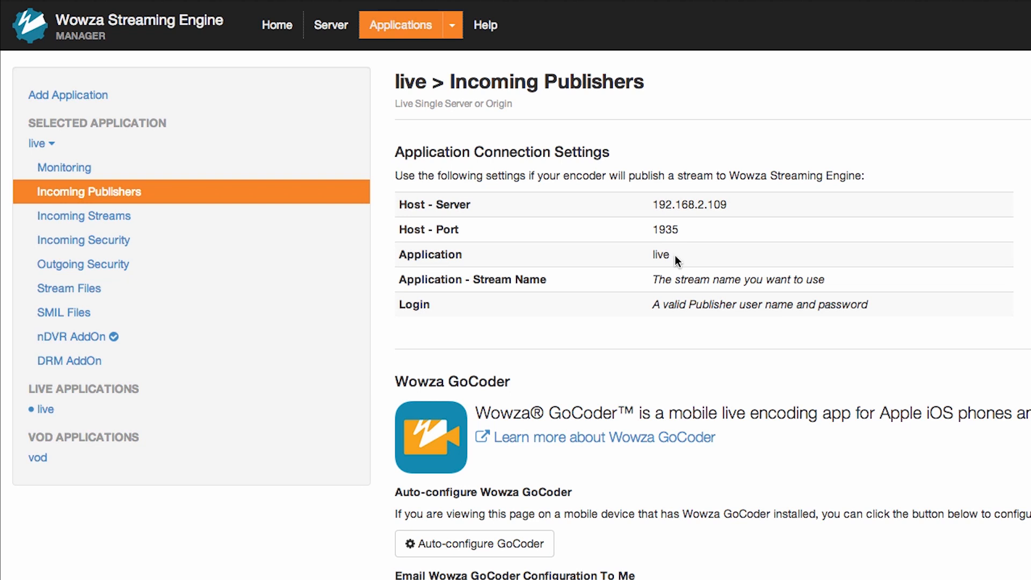
mouse_move(667, 320)
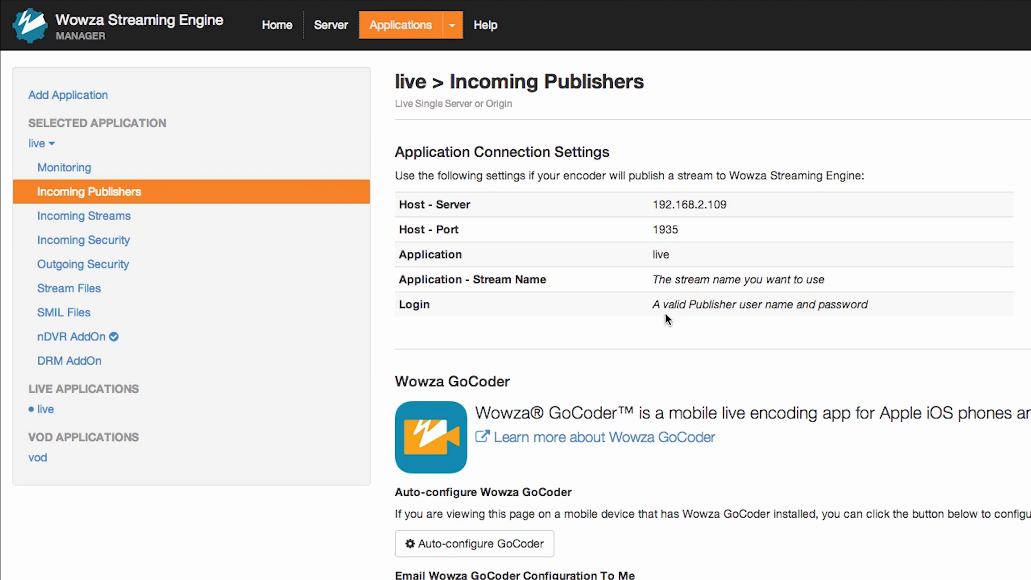
mouse_move(871, 316)
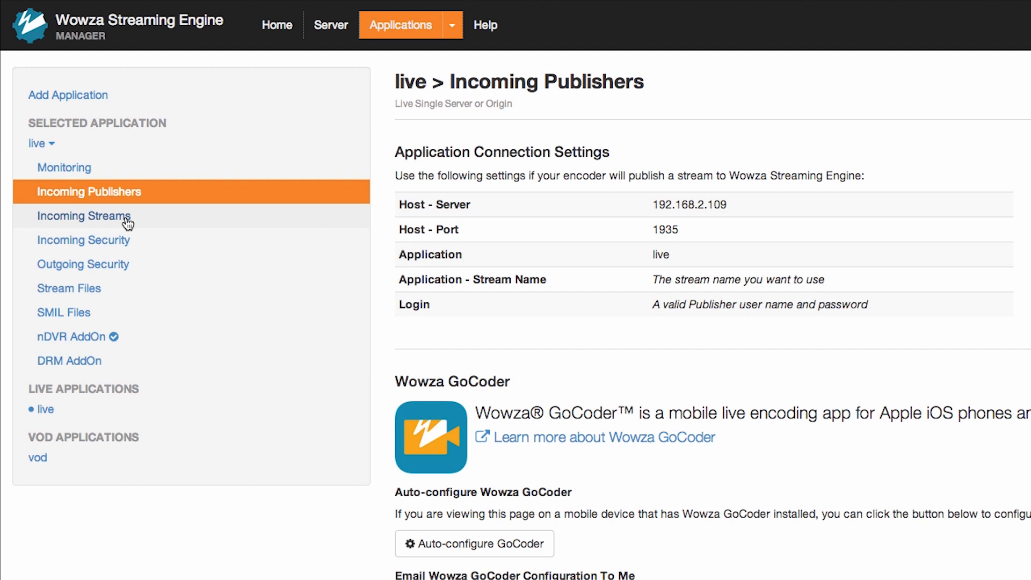
- View the live application's Incoming Streams (none active), then return to Incoming Publishers
click(83, 216)
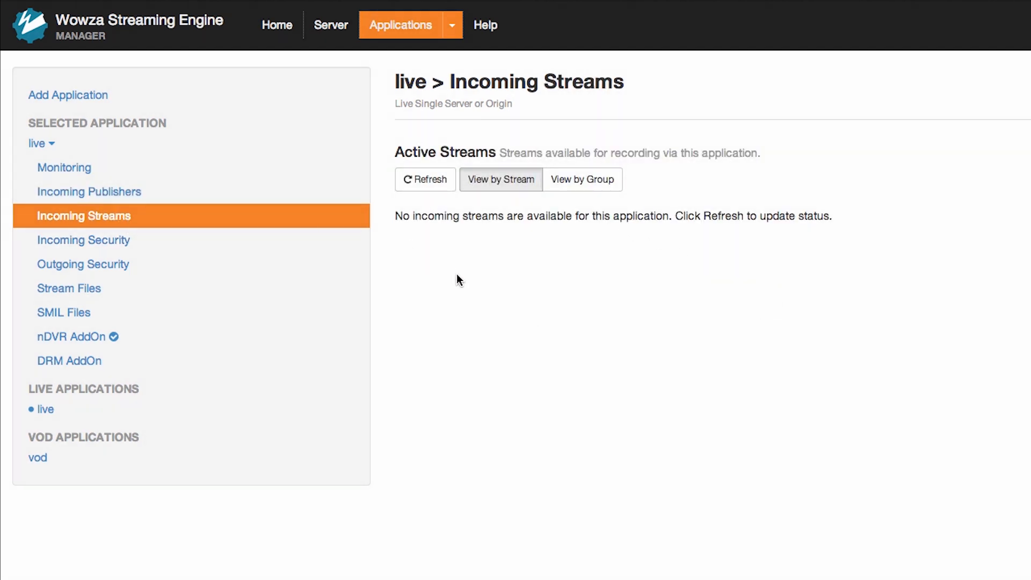
mouse_move(544, 277)
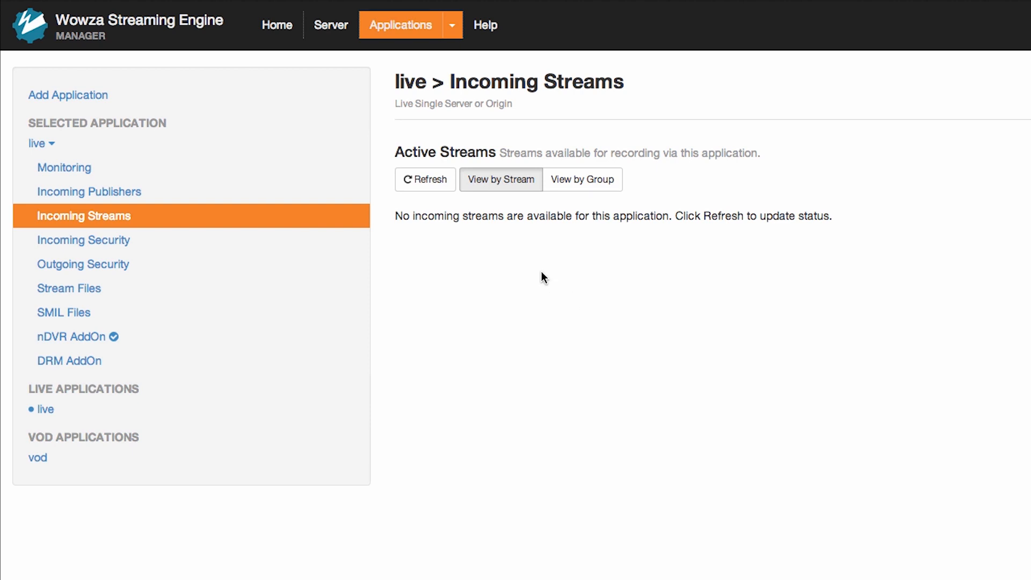
click(89, 191)
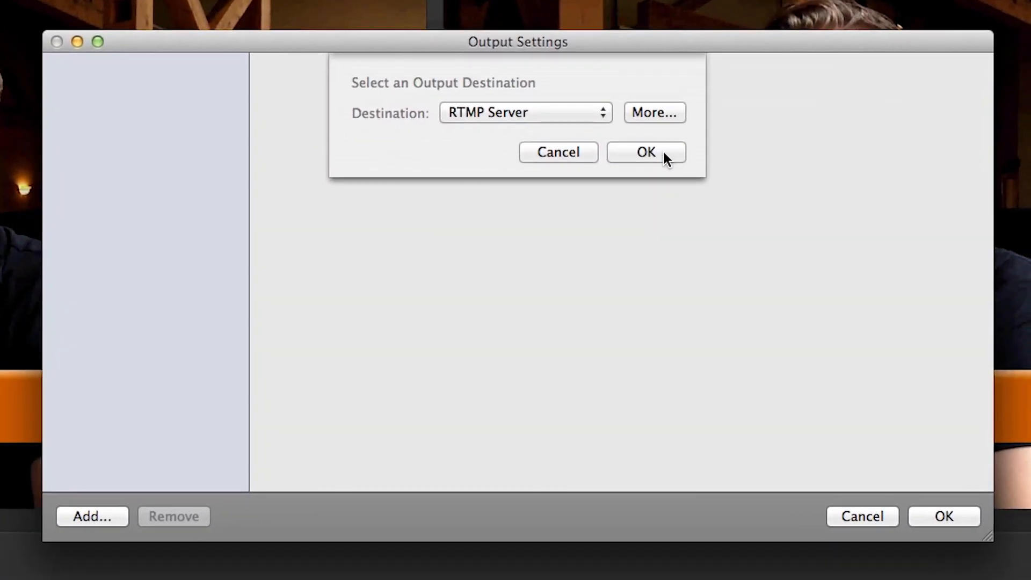
- Replace localhost in the RTMP address with 192.168.2.109 and verify port 1935
click(646, 152)
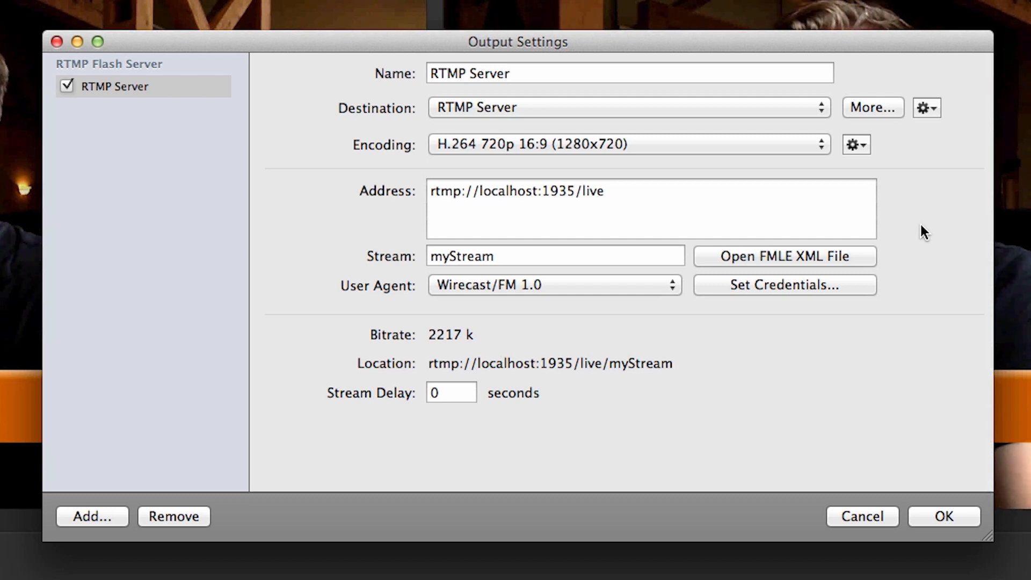
click(631, 73)
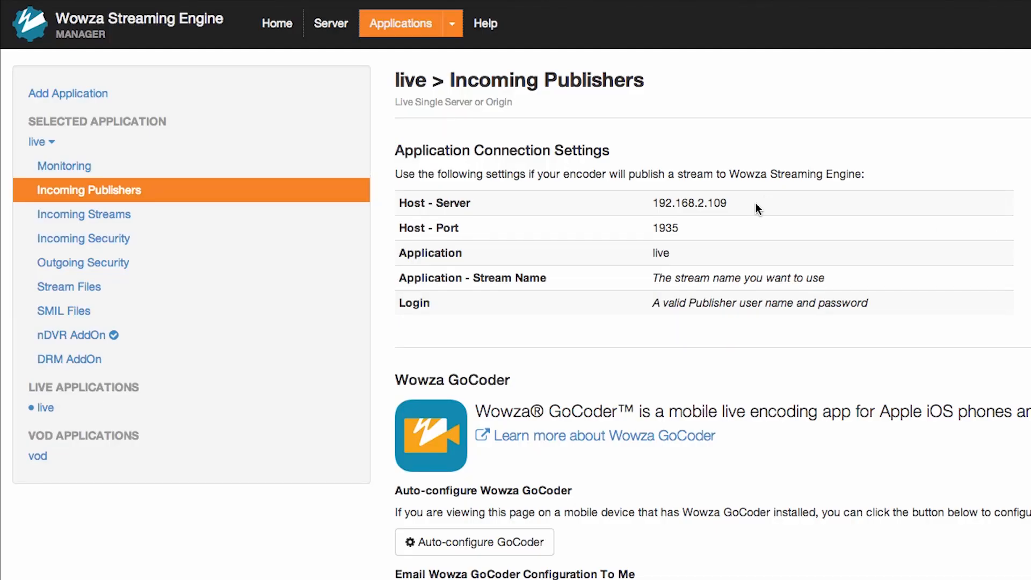
double_click(689, 203)
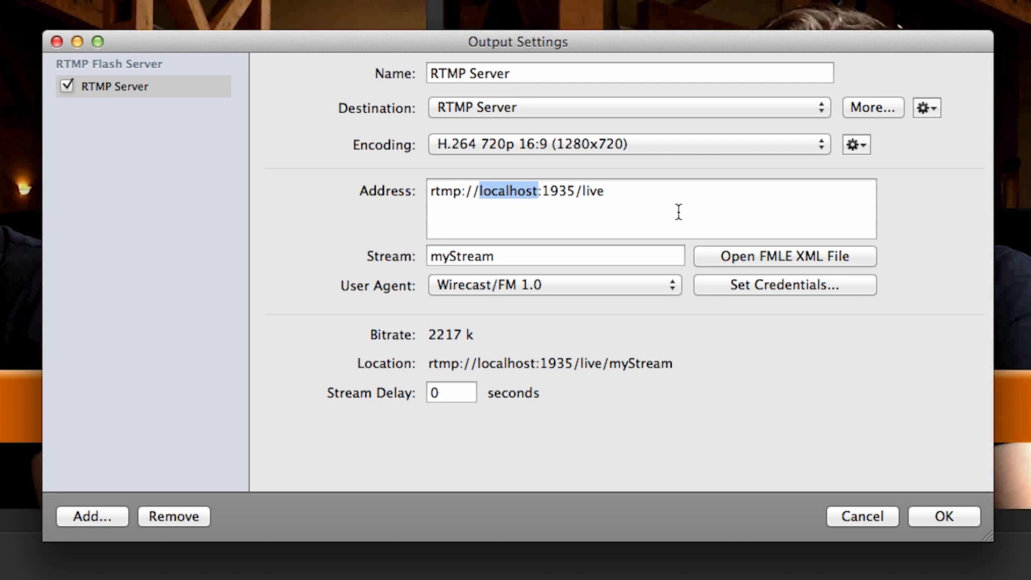
text(192.168.2.109)
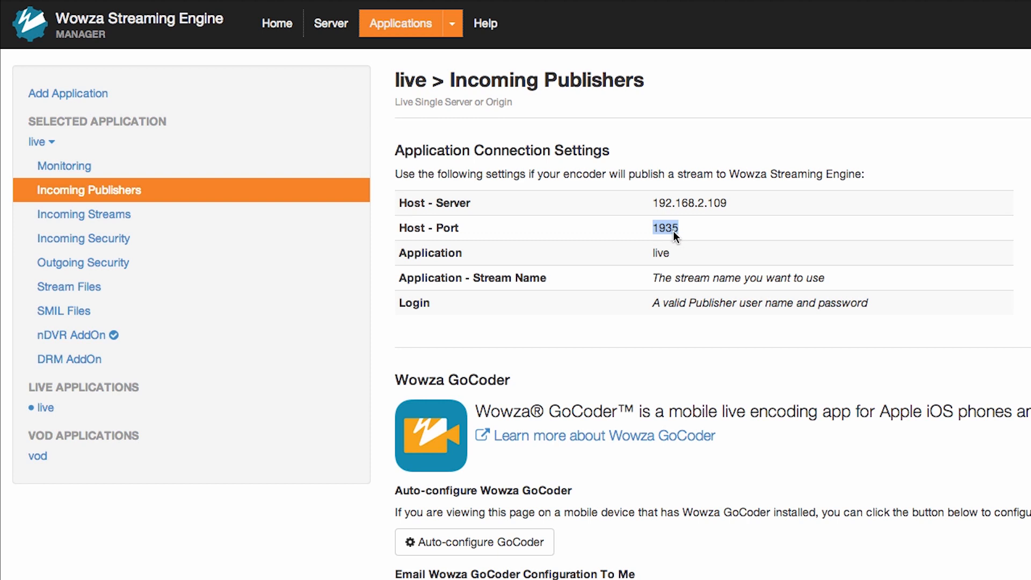
mouse_move(659, 261)
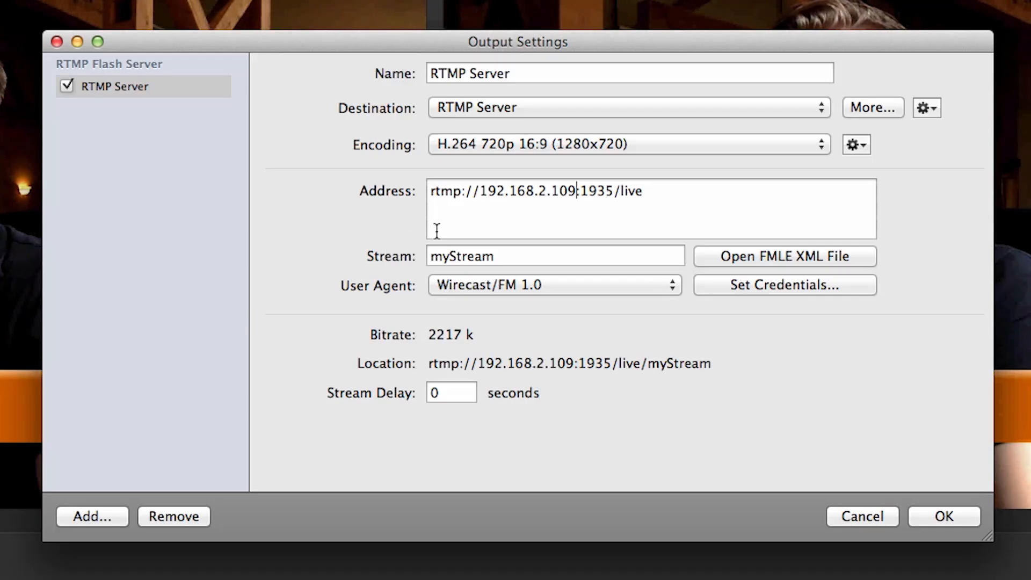
double_click(598, 191)
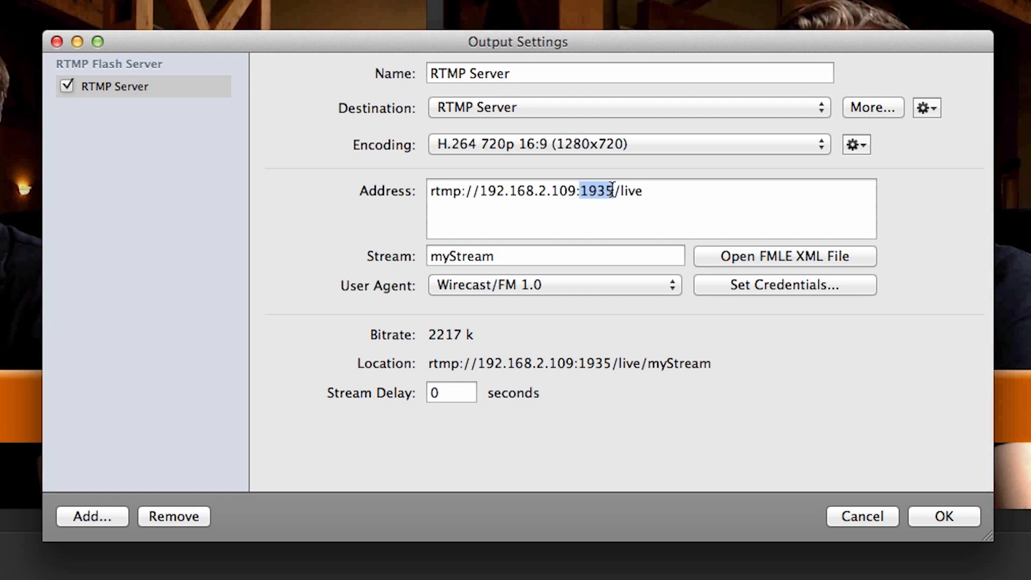
double_click(631, 191)
text(ryan)
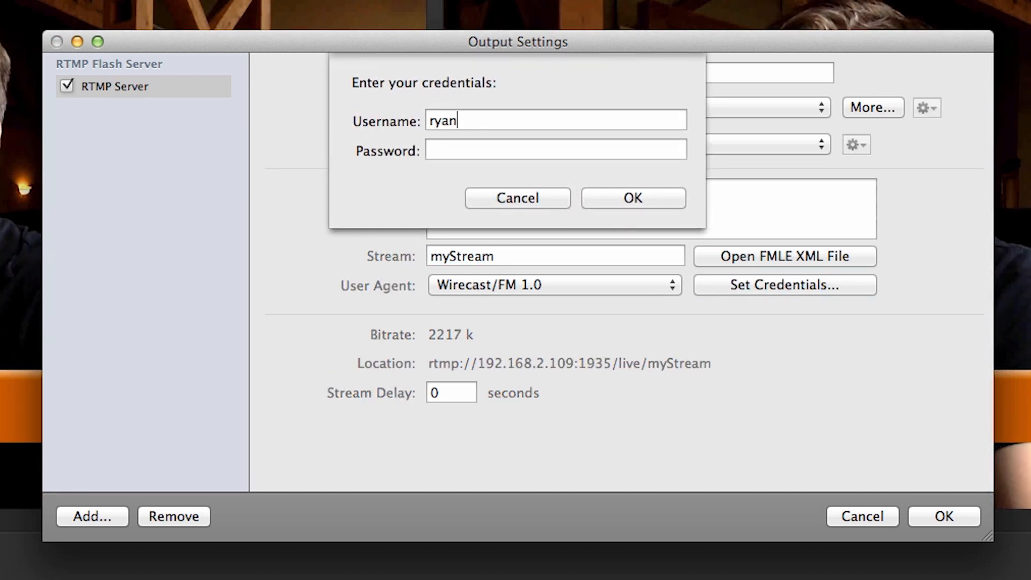
- Enter the publisher username and password for the RTMP output and confirm the credentials
text(.jespersen)
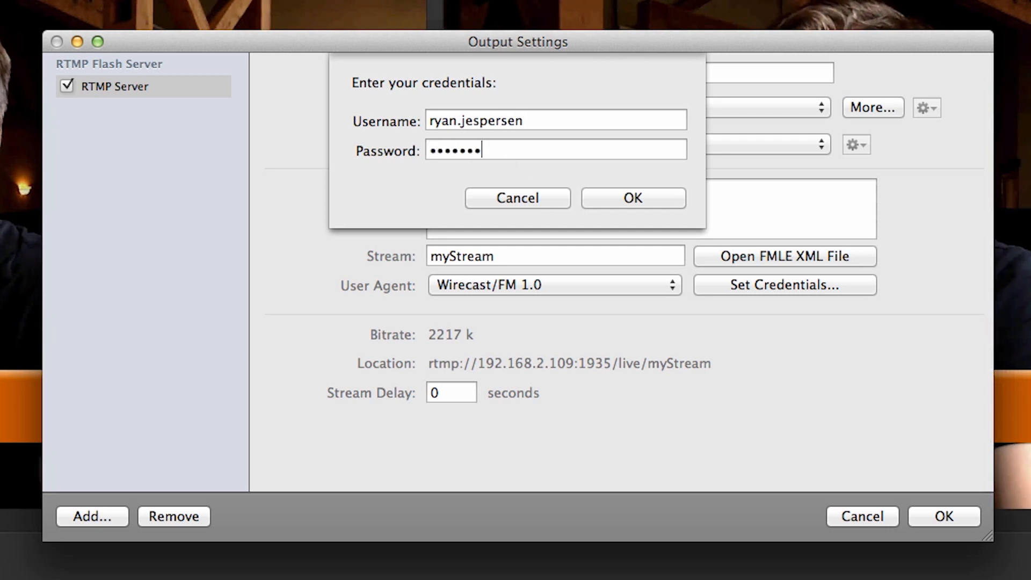
click(631, 197)
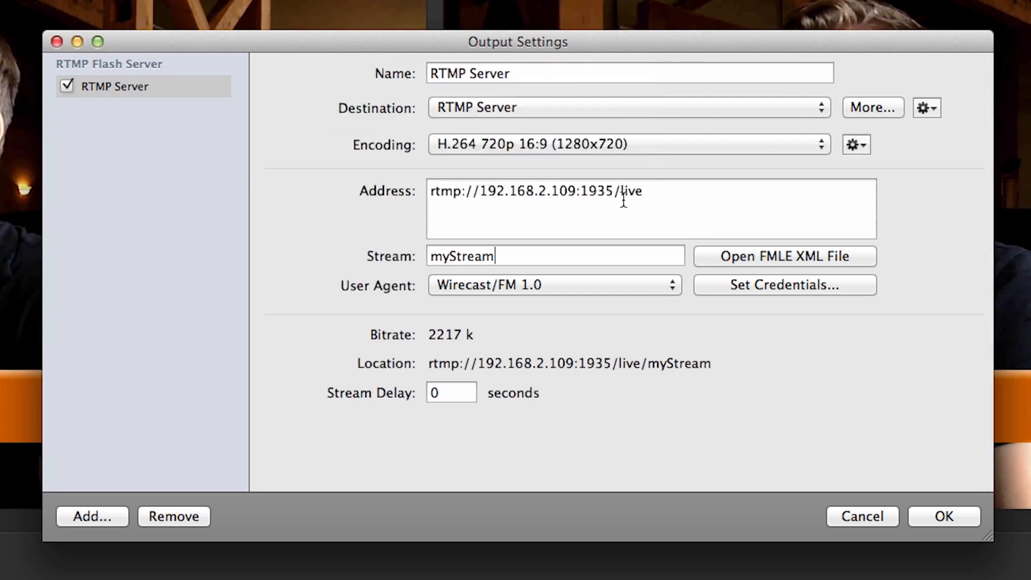
- Name the output Wowza Streaming Engine and review the H.264 720p encoding preset details
text(Wowza Streaming Engine)
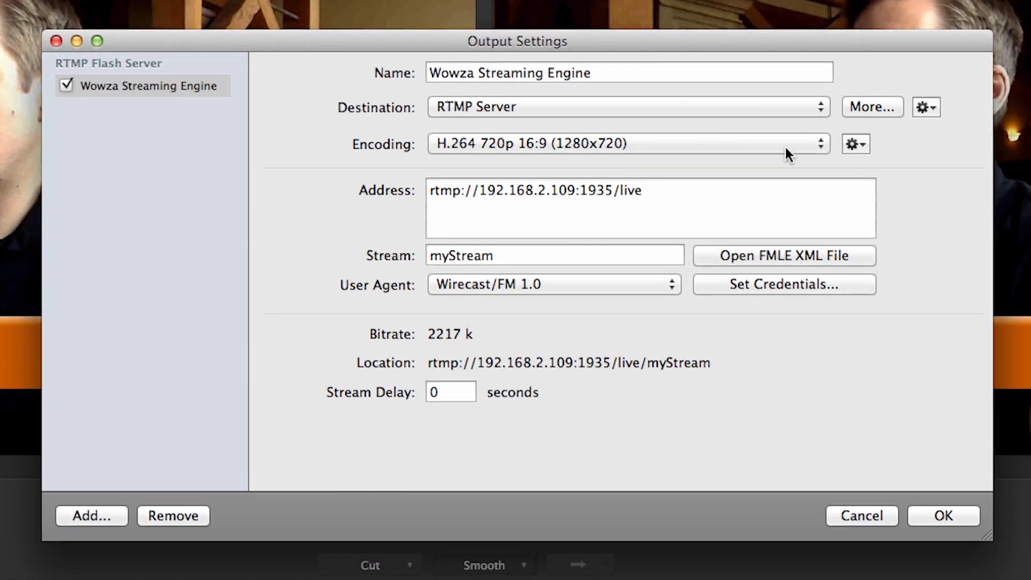
click(625, 143)
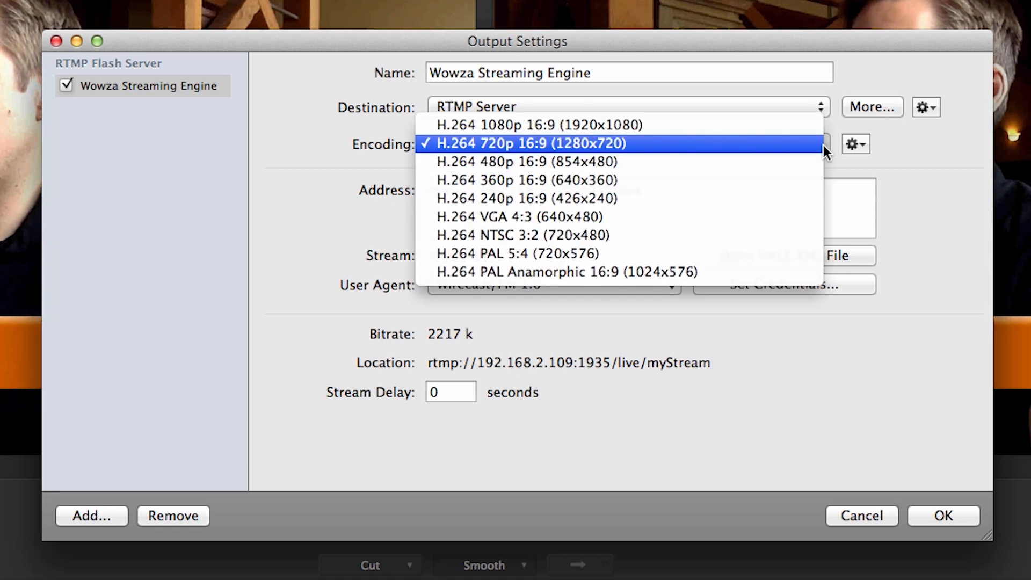
mouse_move(727, 158)
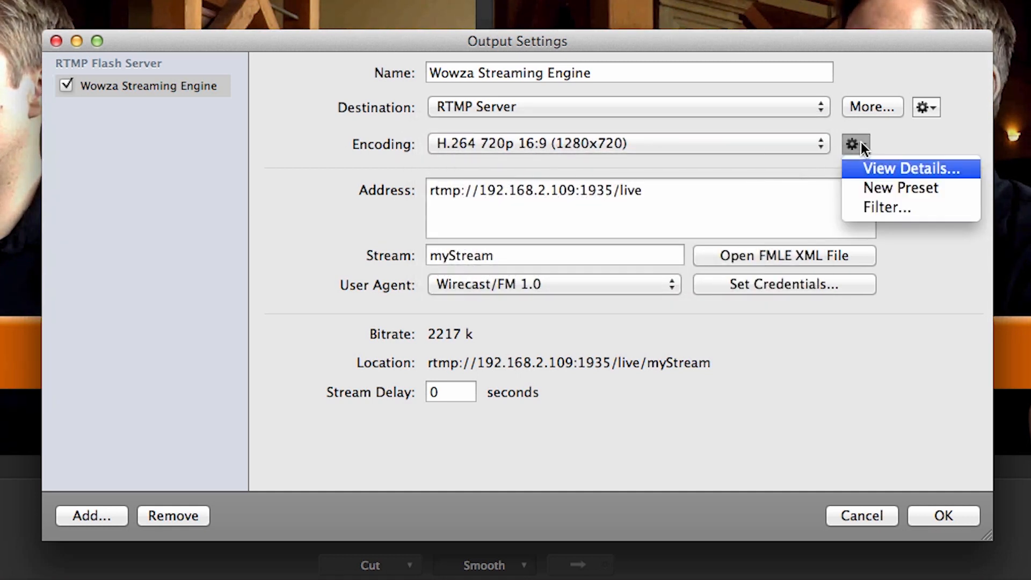
click(908, 169)
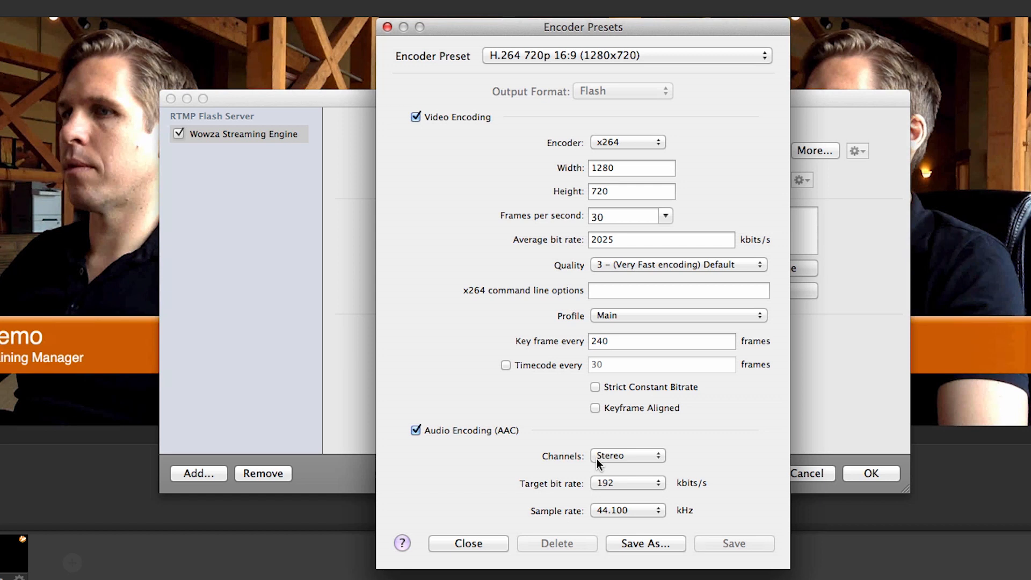
click(468, 543)
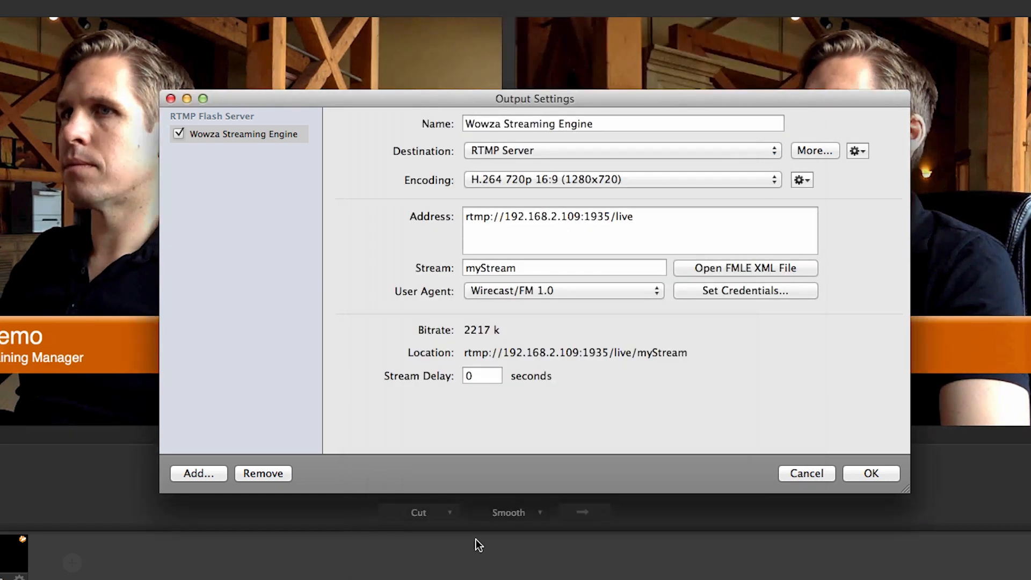
mouse_move(649, 434)
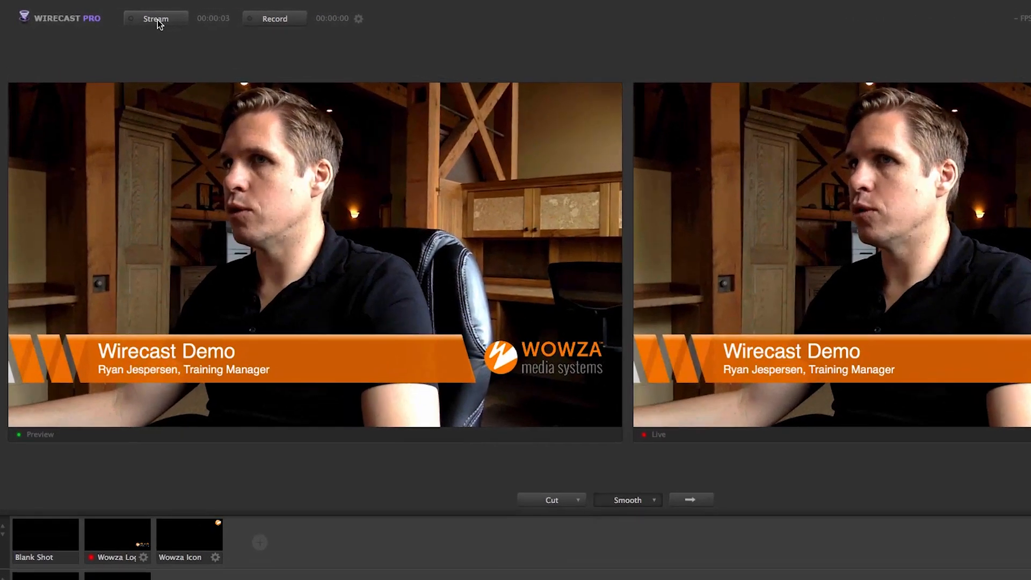
- Start streaming the webcam shot with logo and title to the Wowza server
click(155, 19)
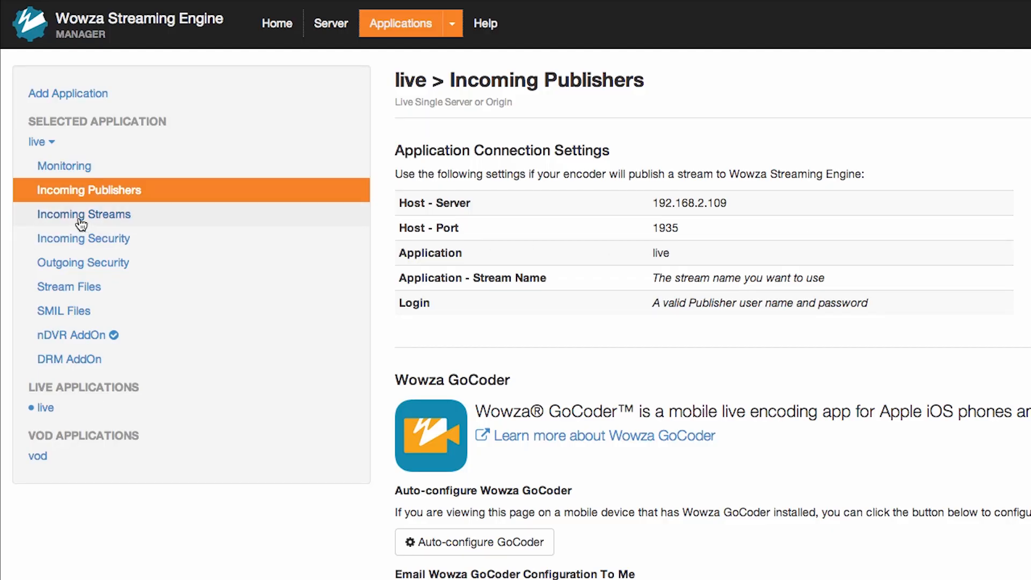
- Open the active incoming stream myStream's detail page showing uptime and incoming bytes
click(83, 214)
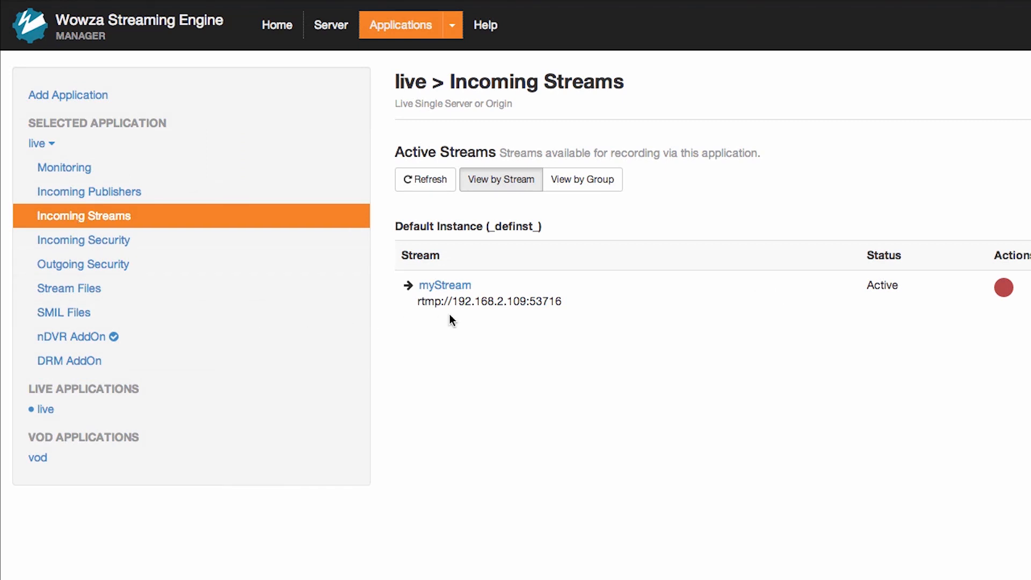
mouse_move(394, 310)
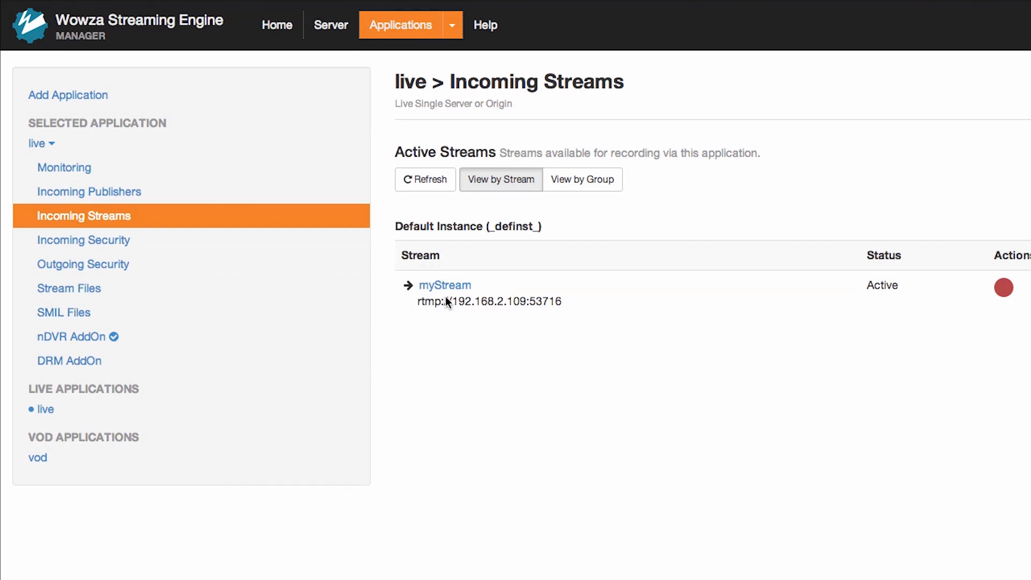
mouse_move(445, 285)
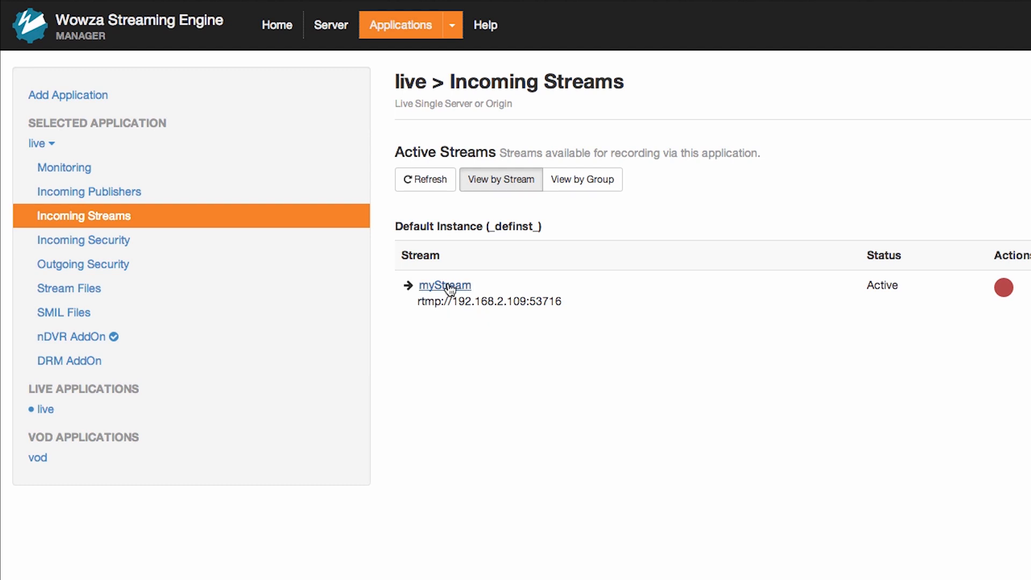
click(443, 284)
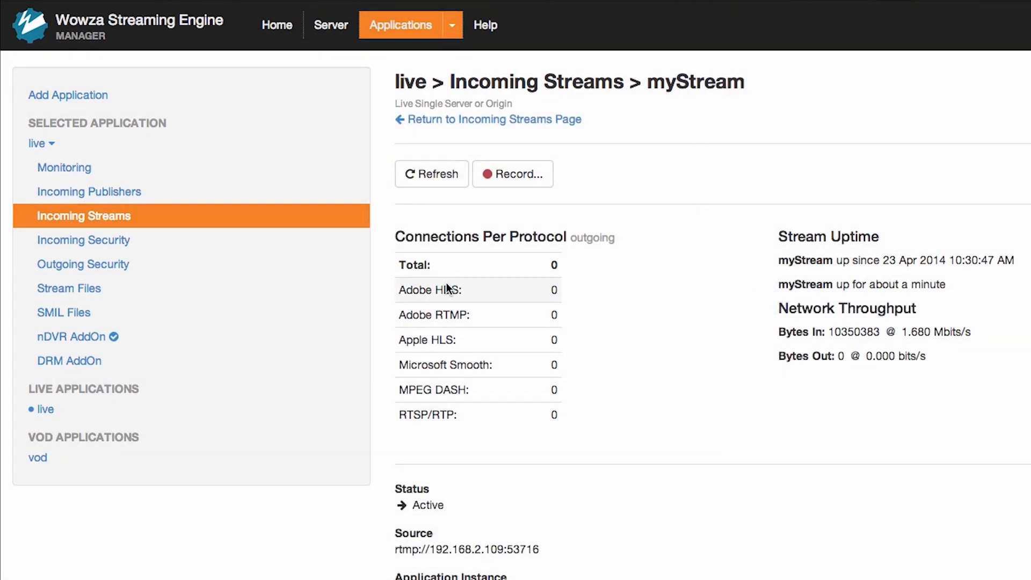
click(512, 174)
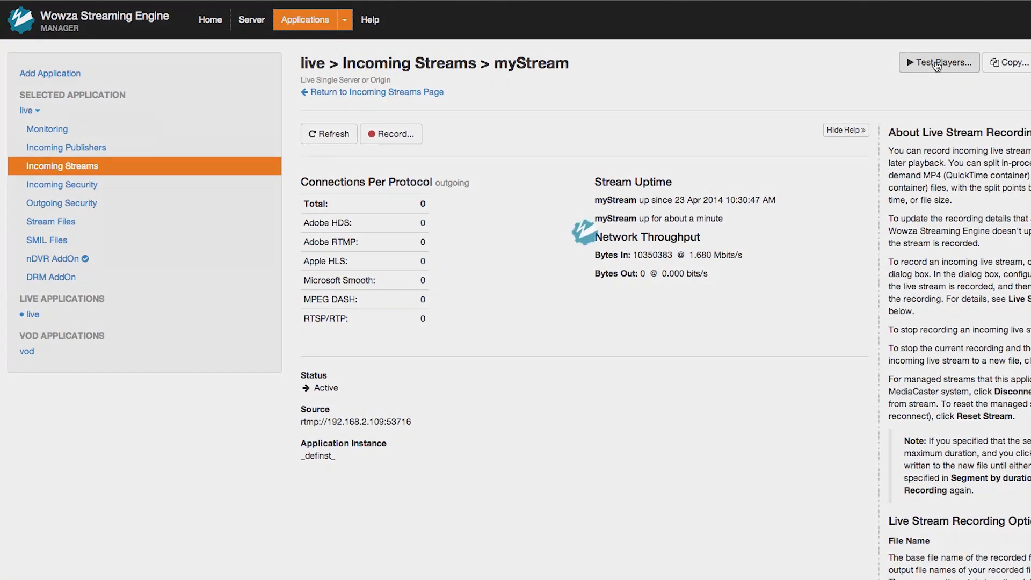
- Play myStream in the Test Players over Adobe RTMP
click(936, 62)
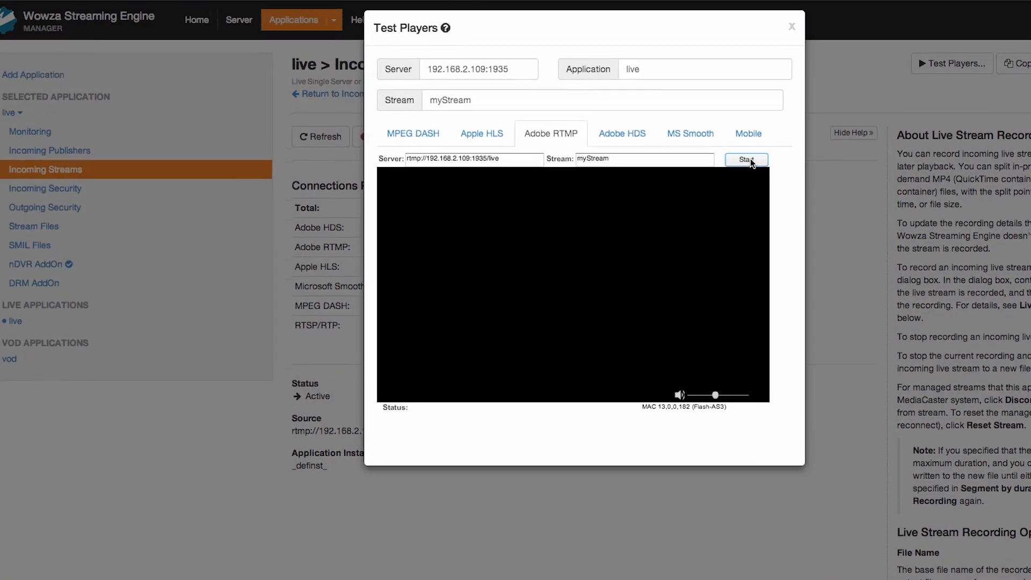
click(745, 160)
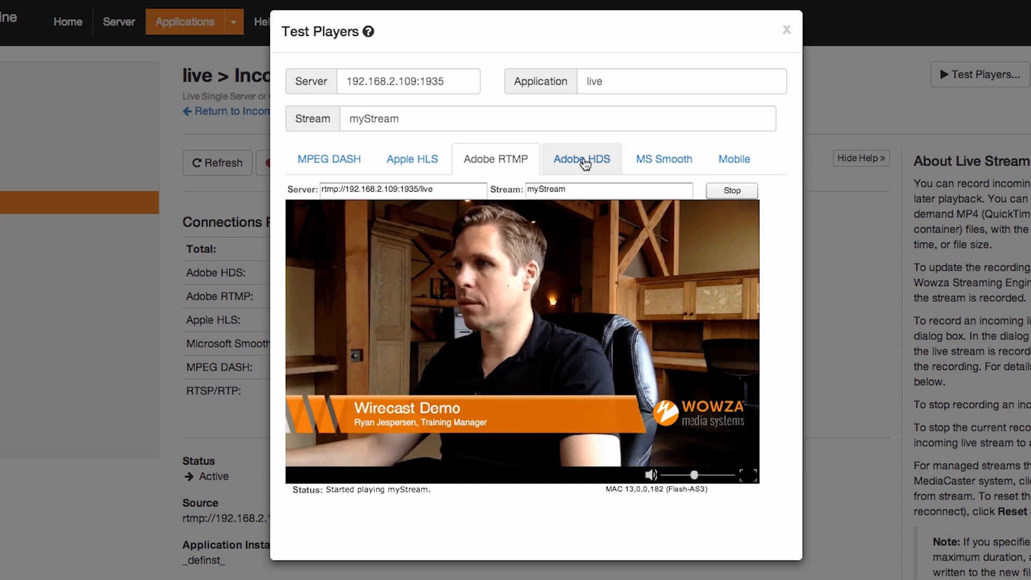
- Play myStream over Adobe HDS in the test players
click(581, 159)
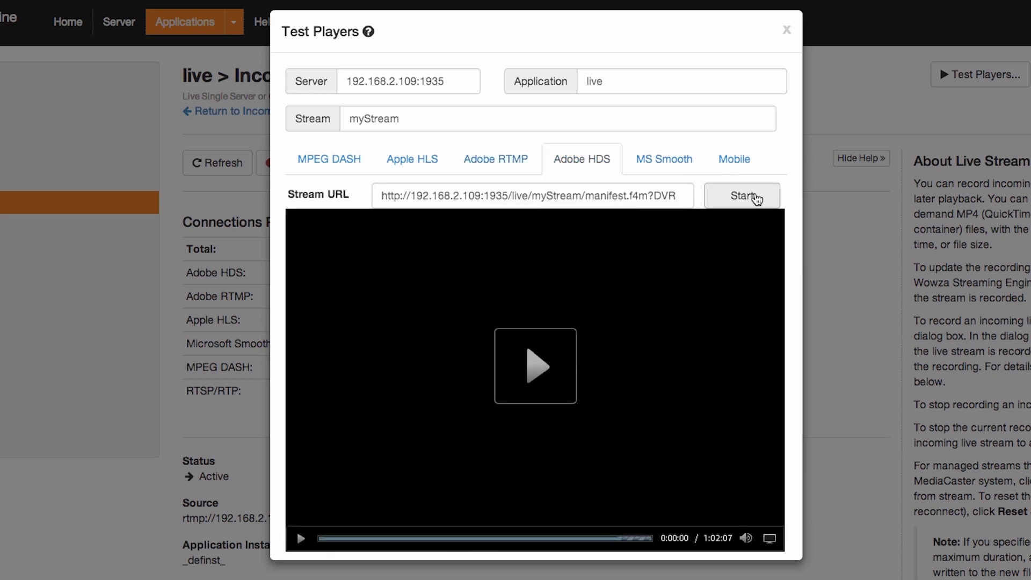
click(741, 196)
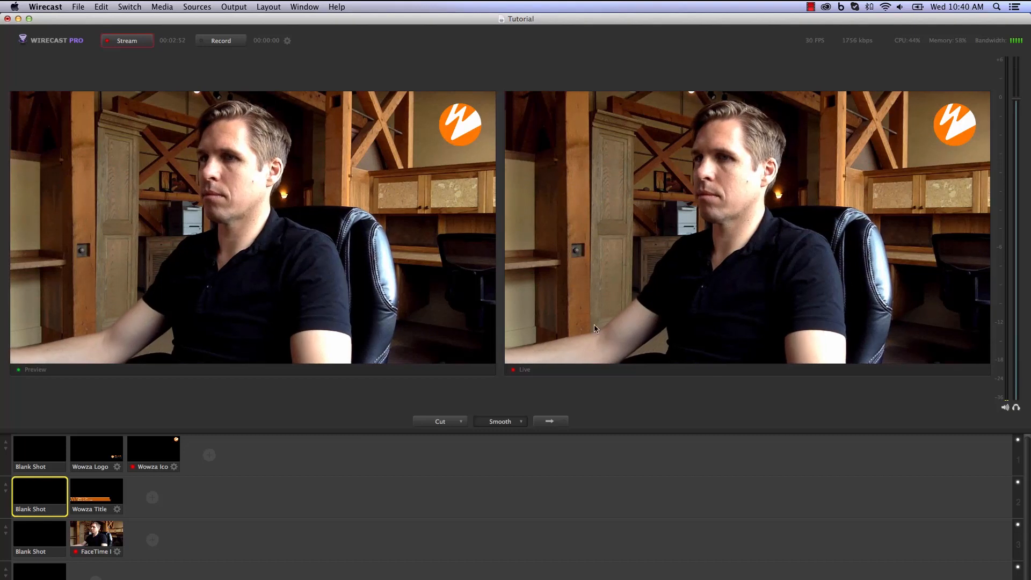
- Put the large Wowza Logo shot from layer 1 into the preview
click(95, 453)
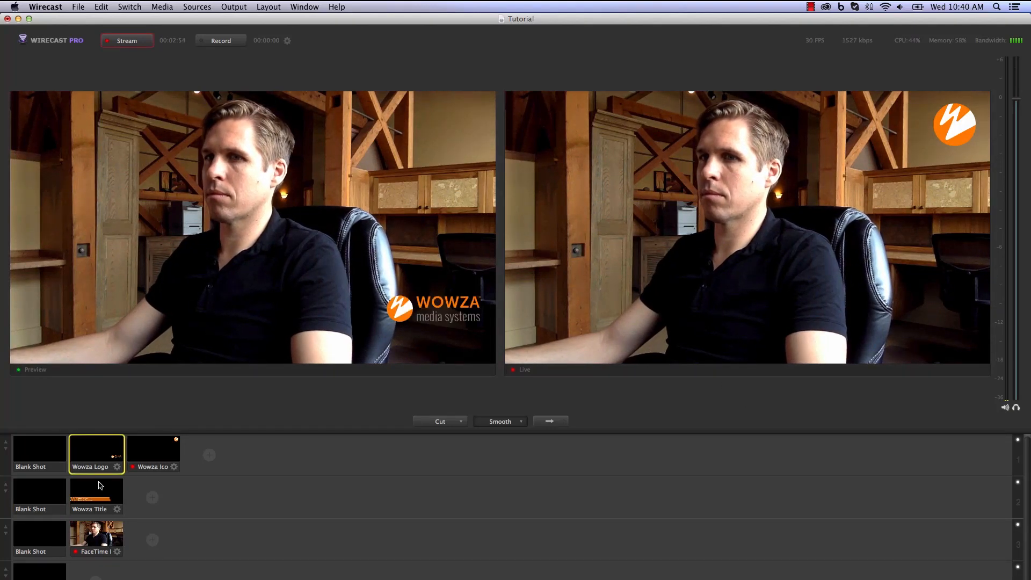